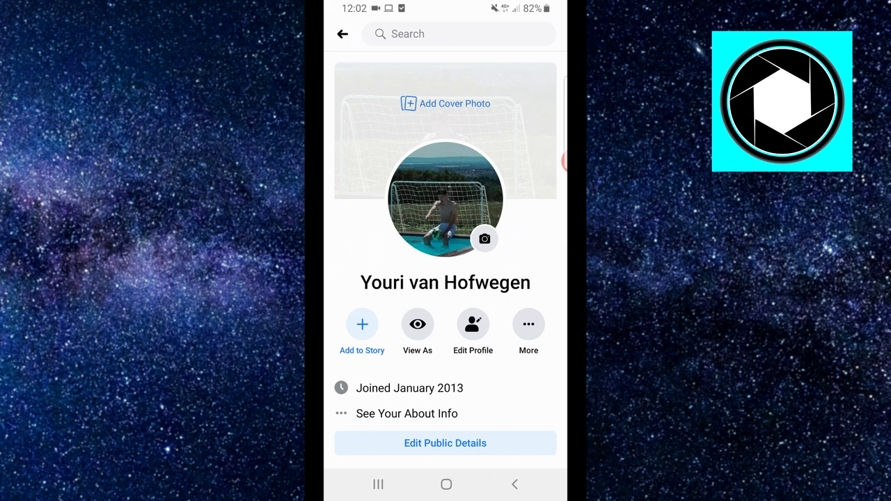
Bring up the profile picture options menu from the camera icon.
left_click(485, 240)
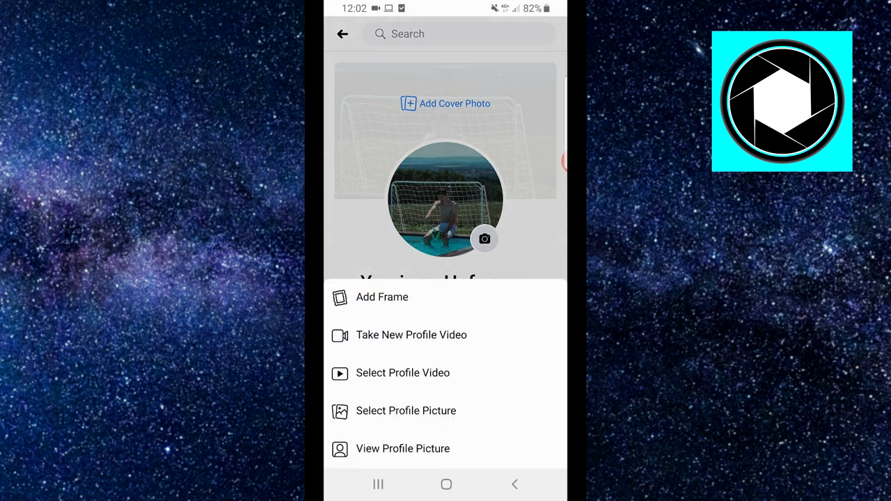
Close the profile picture options menu and return to the profile page.
left_click(402, 449)
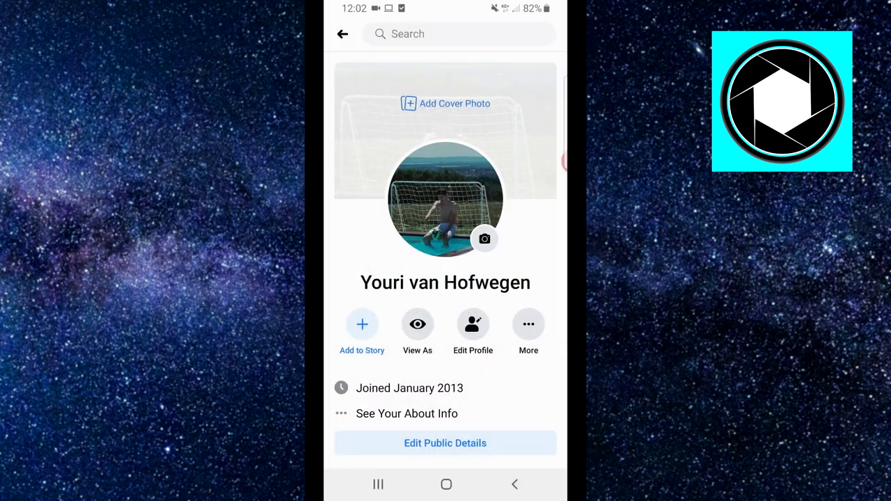
View the profile picture post full-screen and choose Edit privacy from its photo actions.
left_click(485, 240)
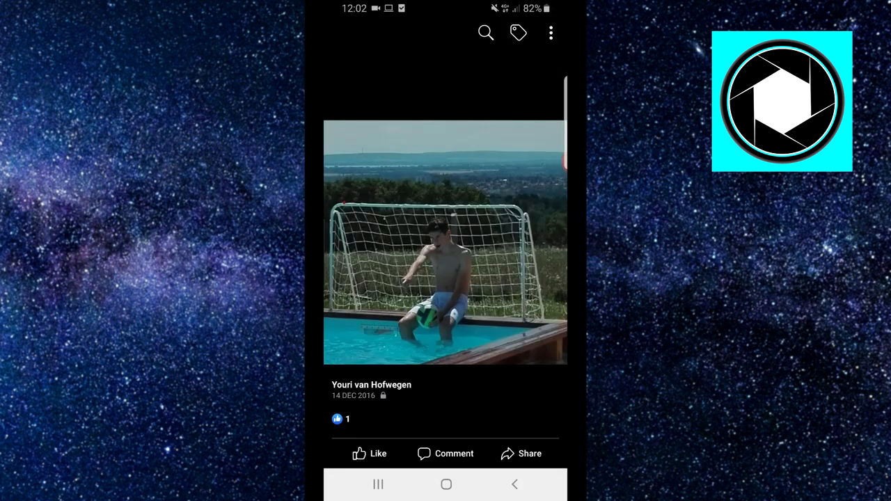
left_click(550, 34)
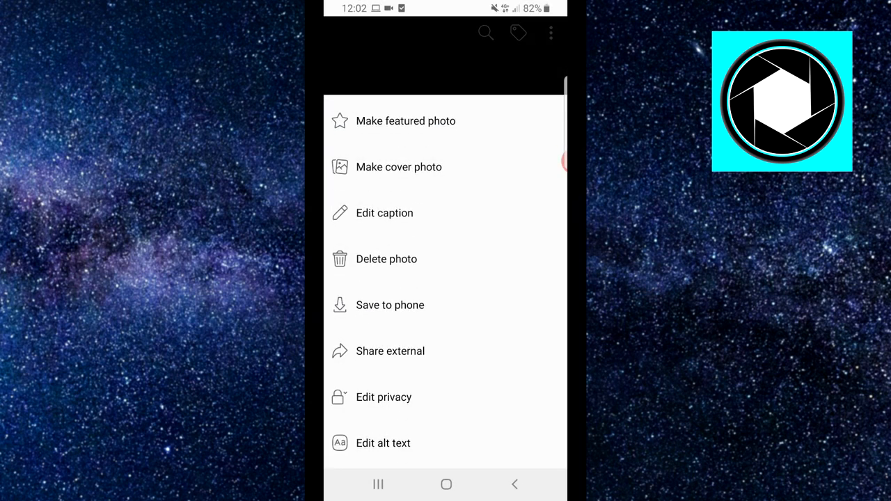
left_click(383, 397)
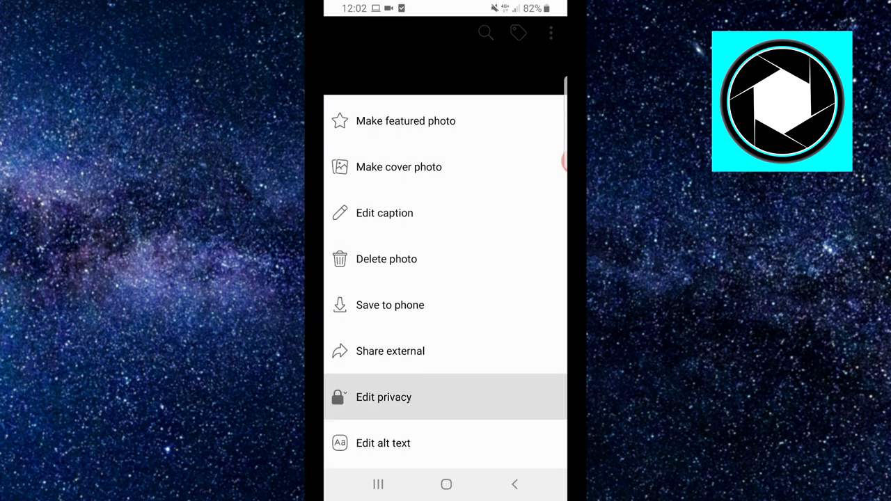
Expand the audience options with See More and select Only me for the post.
left_click(383, 397)
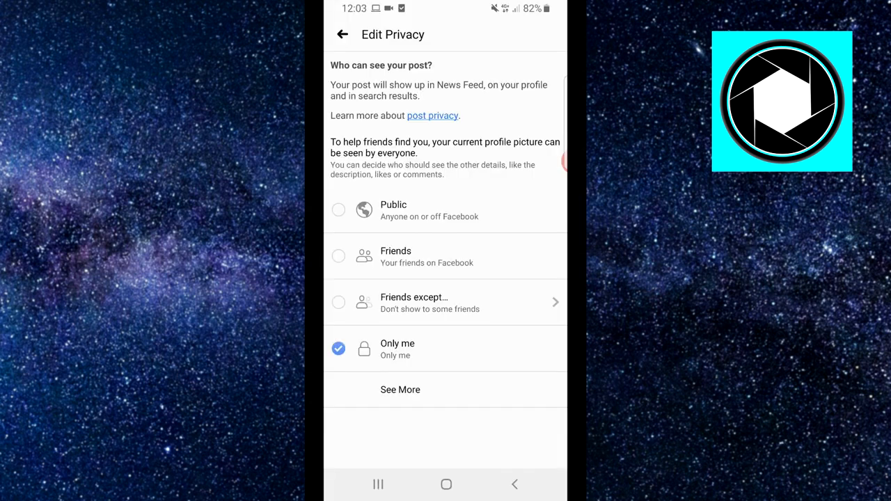
left_click(339, 209)
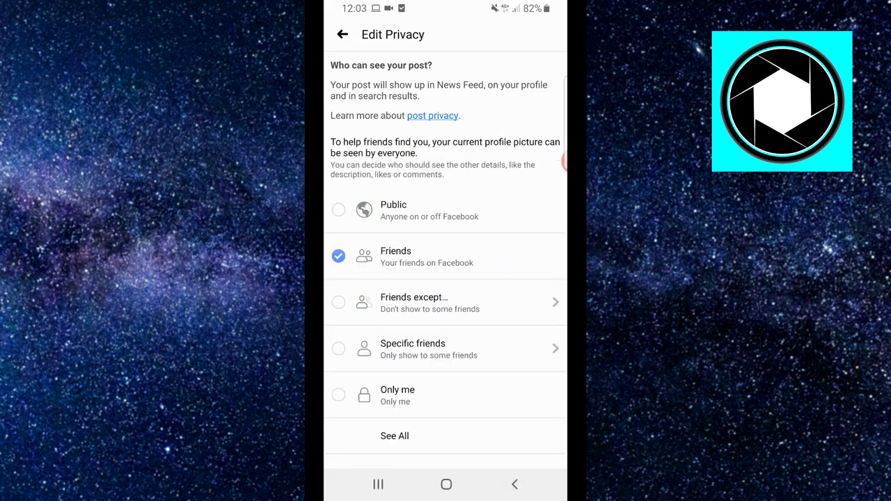
left_click(338, 395)
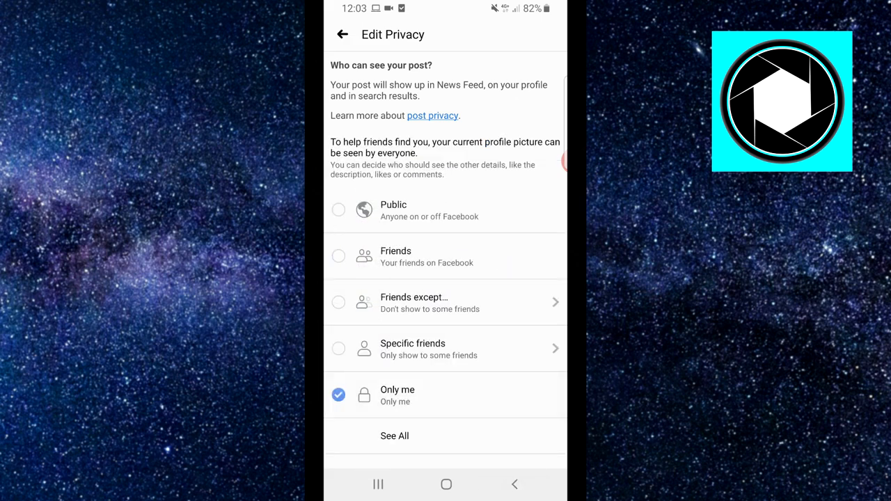